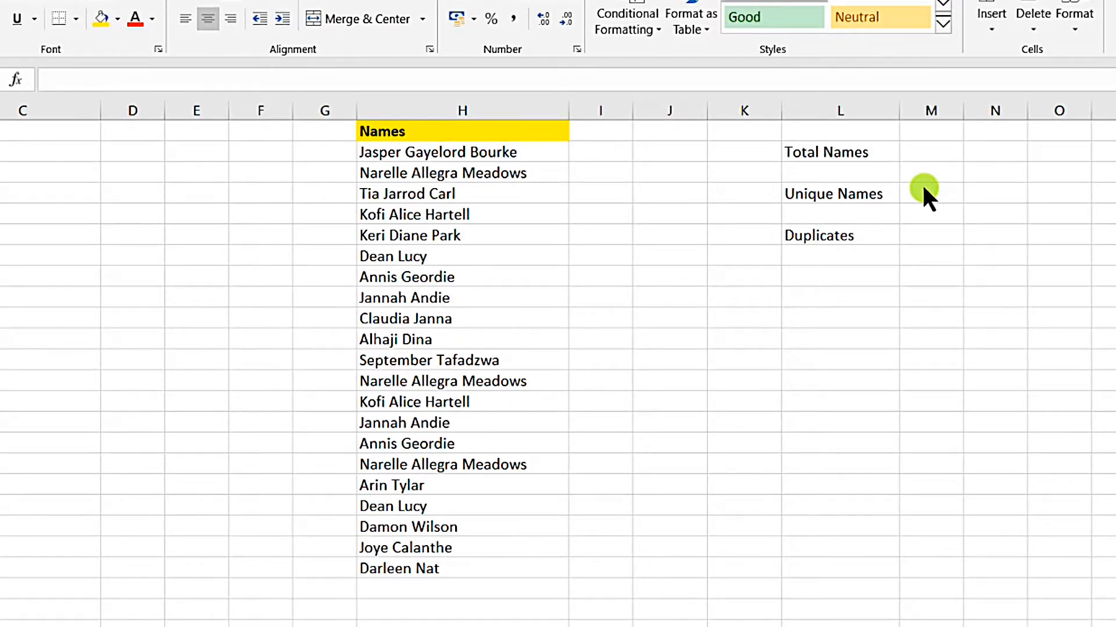
pyautogui.moveTo(863, 192)
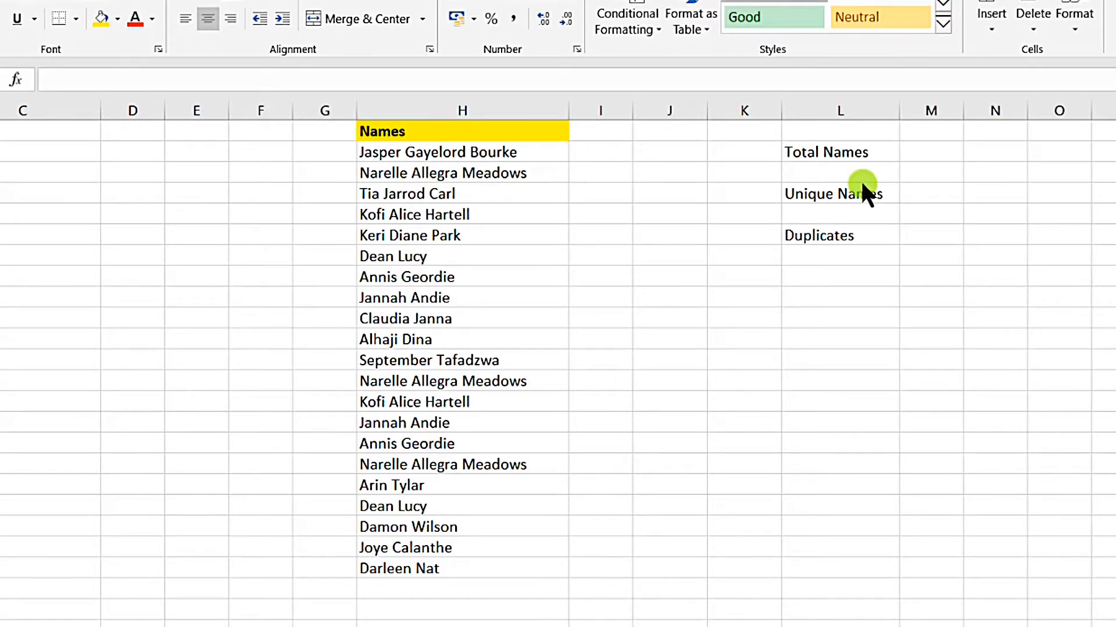
# - Enter a COUNTA formula over H2:H22 in M2 so Total Names shows 21
pyautogui.click(931, 151)
pyautogui.write('=')
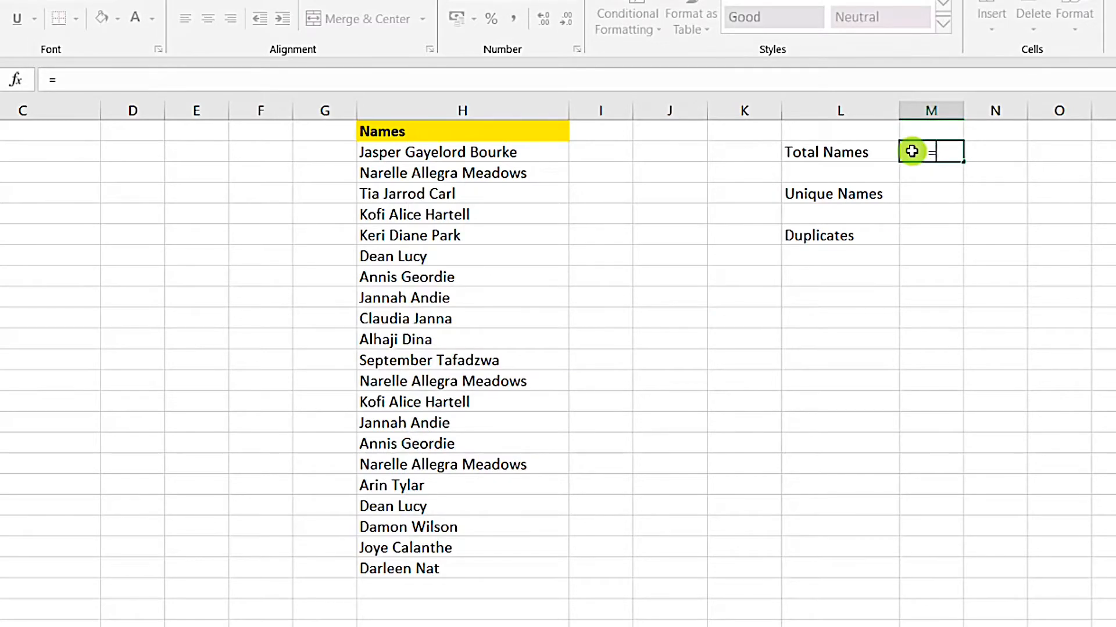
pyautogui.write('count')
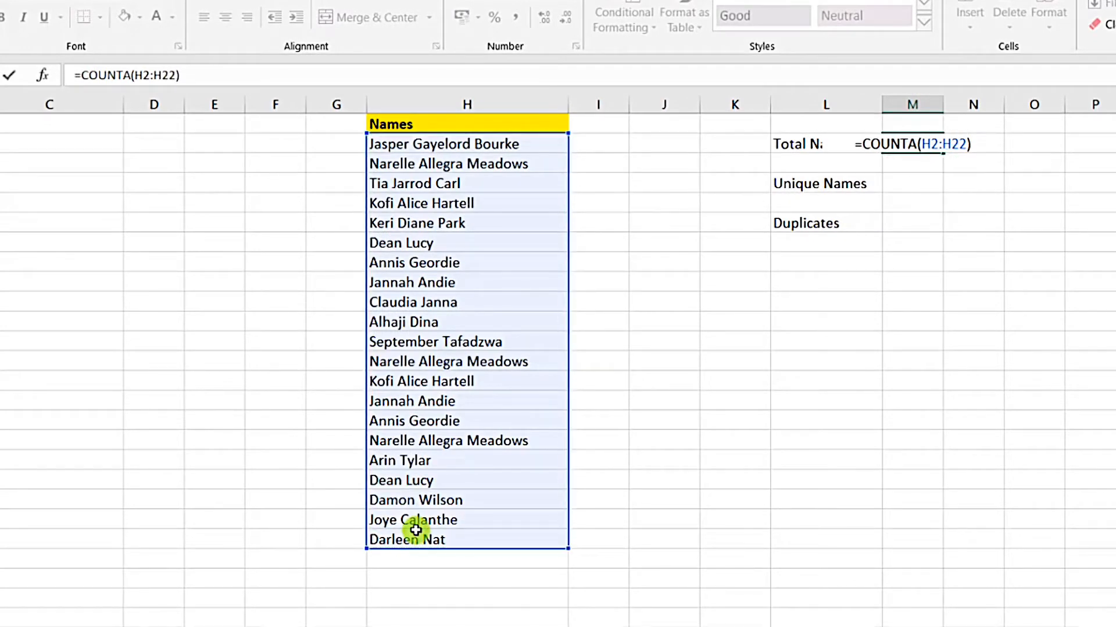
pyautogui.press('enter')
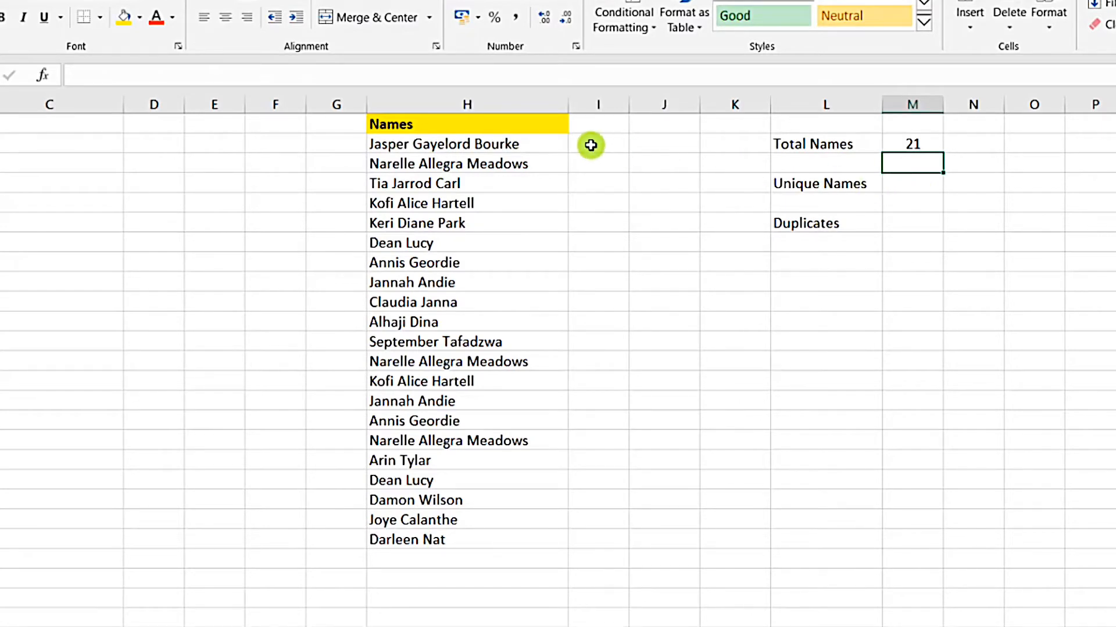
# - Enter =COUNTIF(H2:H22,H2) in I2 beside the first name
pyautogui.click(597, 144)
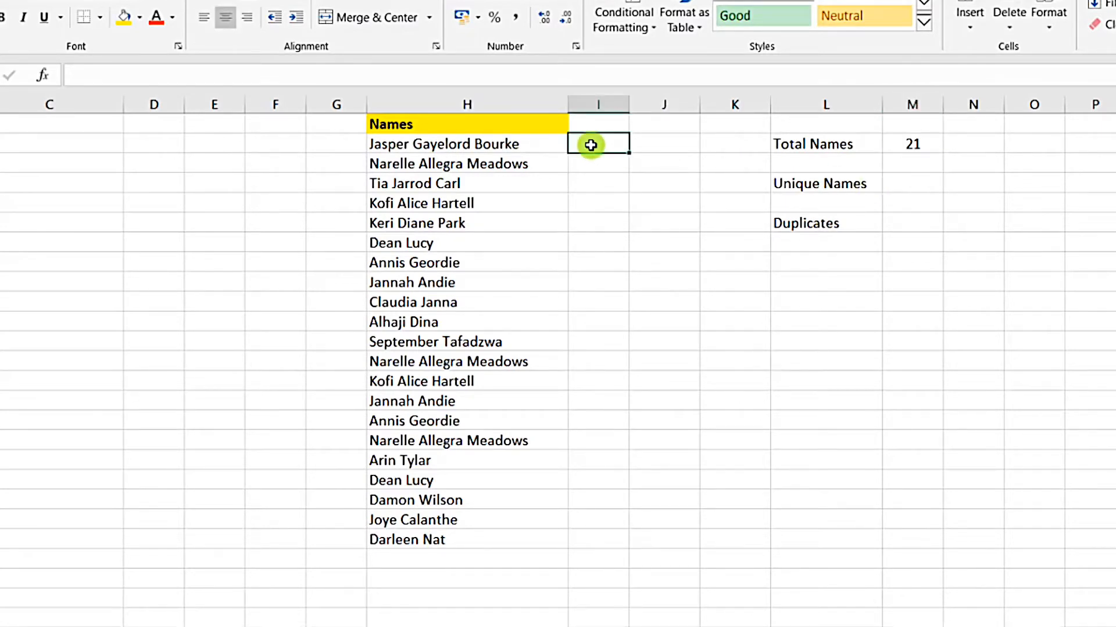
pyautogui.write('=countif(')
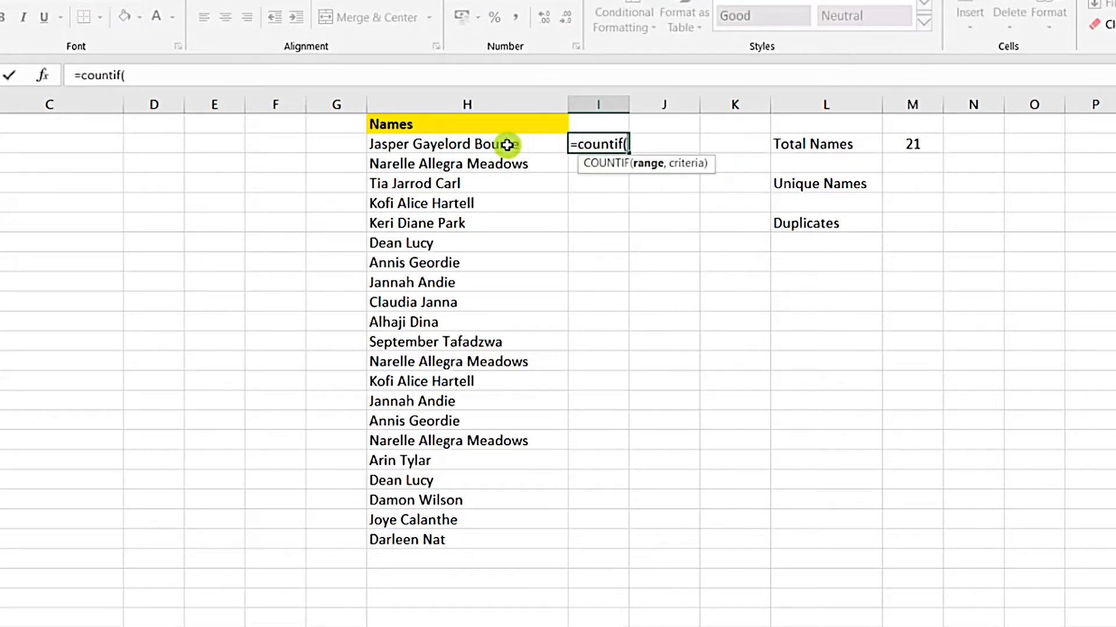
pyautogui.moveTo(467, 144); pyautogui.dragTo(467, 540)
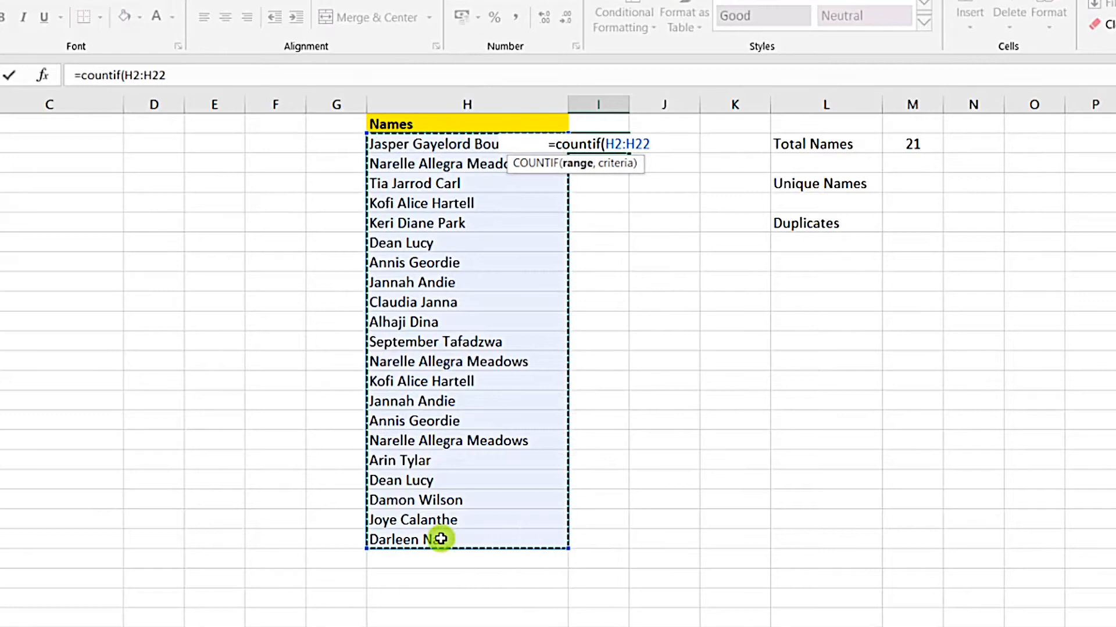
pyautogui.write(',')
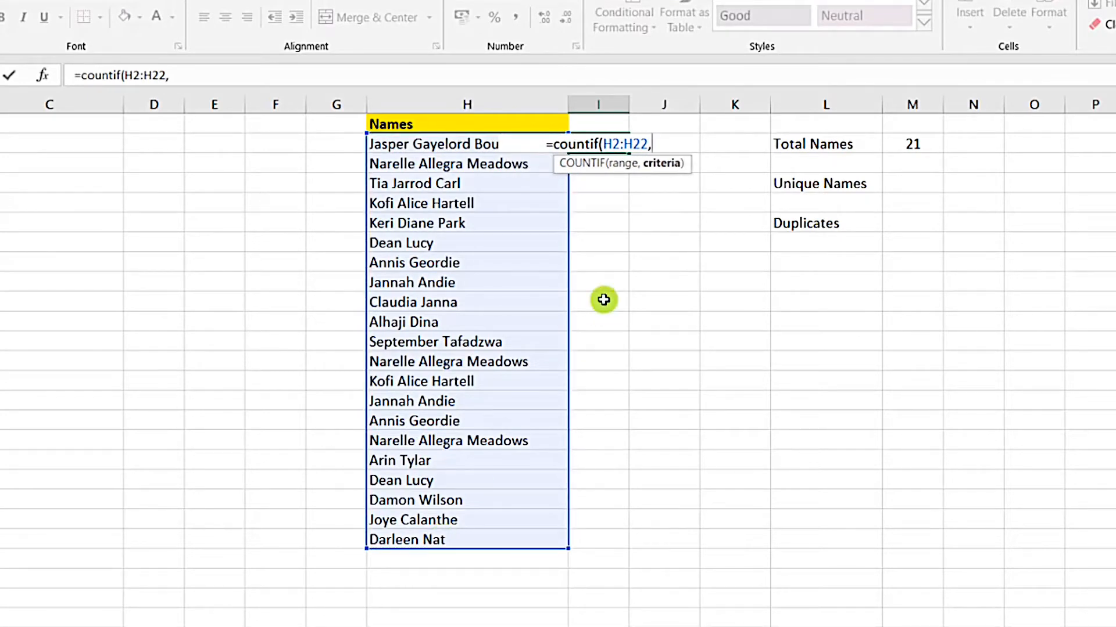
pyautogui.click(433, 145)
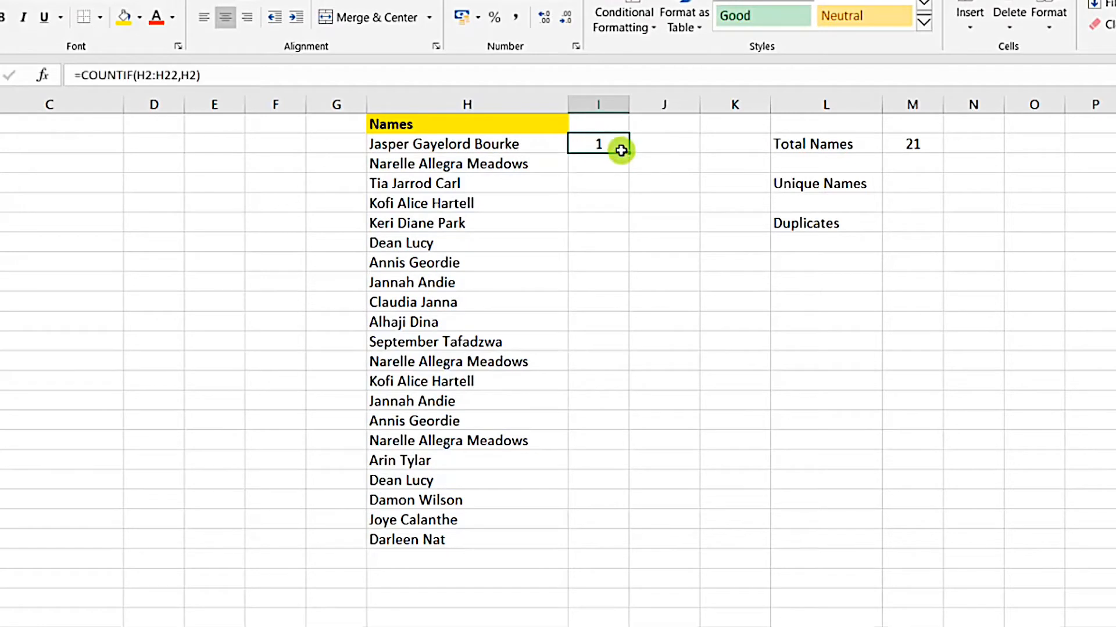
# - Fill the COUNTIF formula down to row 22 for every name
pyautogui.moveTo(620, 150); pyautogui.dragTo(621, 543)
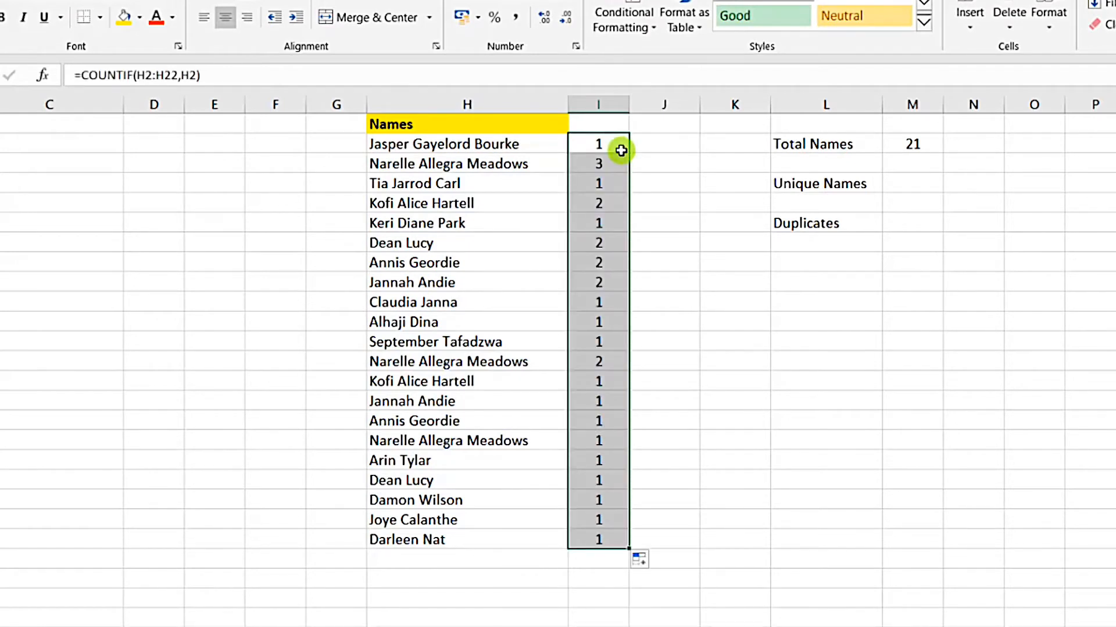
pyautogui.moveTo(578, 268)
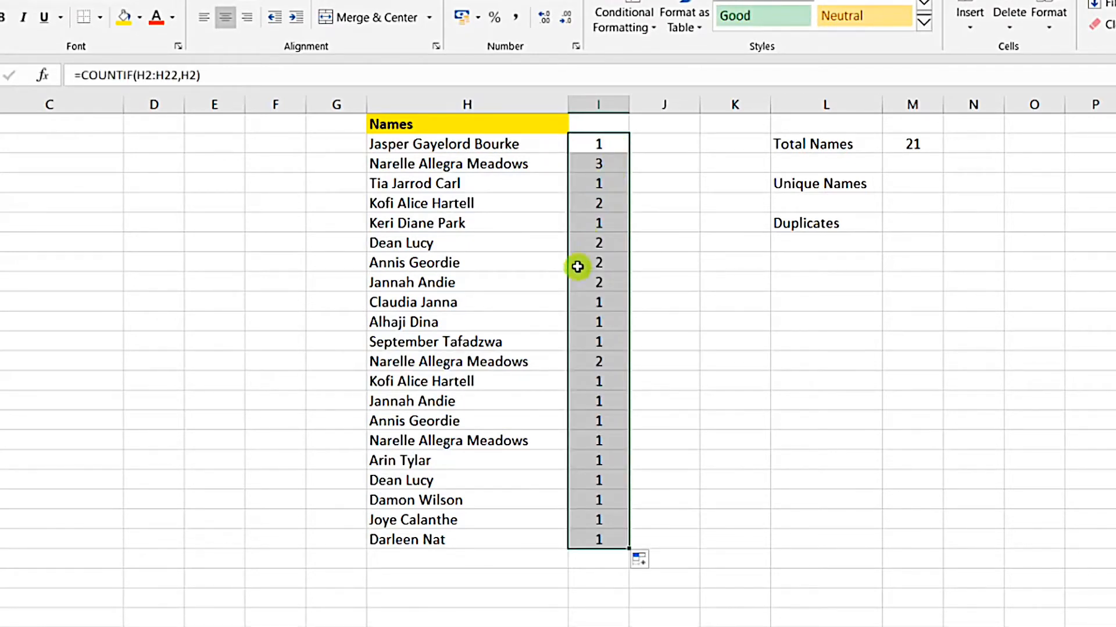
pyautogui.click(663, 143)
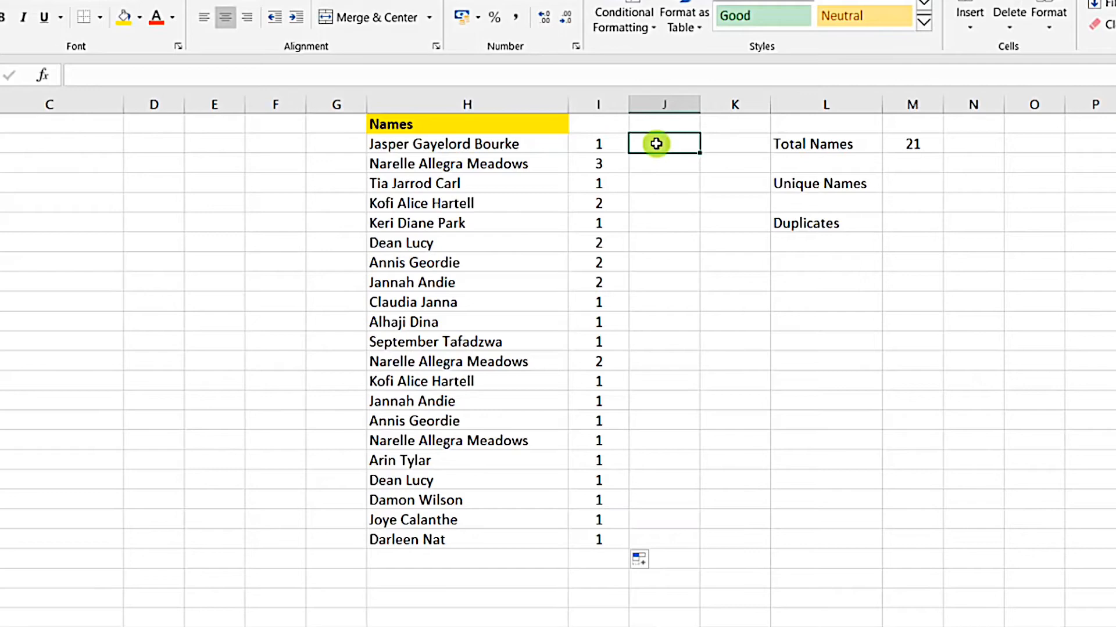
pyautogui.moveTo(895, 185)
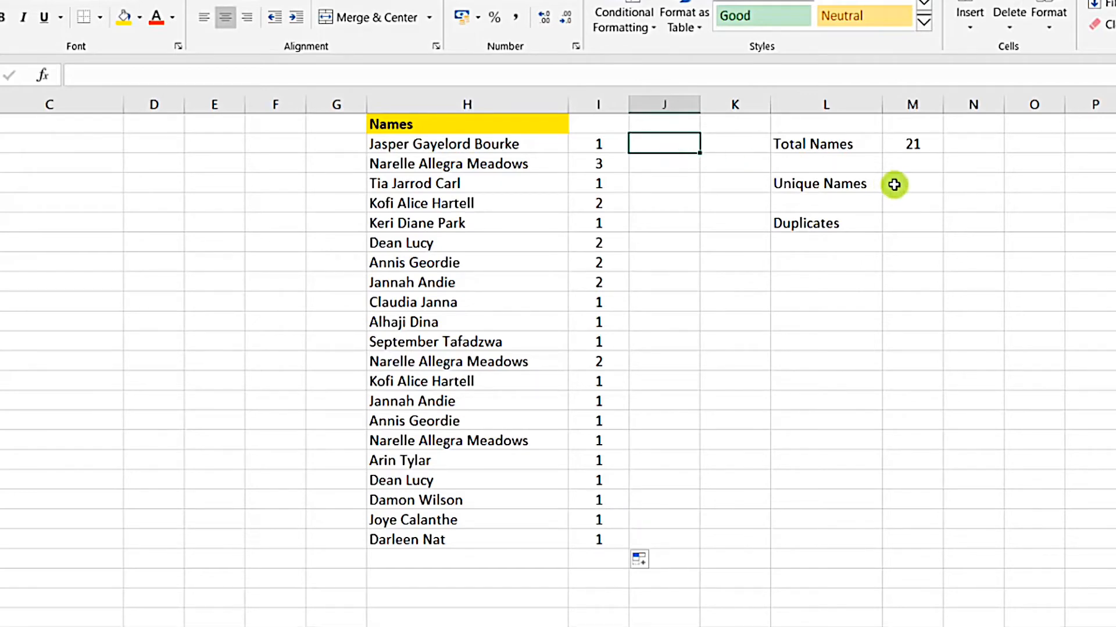
# - Enter =SUMPRODUCT(1/COUNTIF($H$2:$H$22,H2:H22)) in M4 so Unique Names shows 15
pyautogui.click(911, 183)
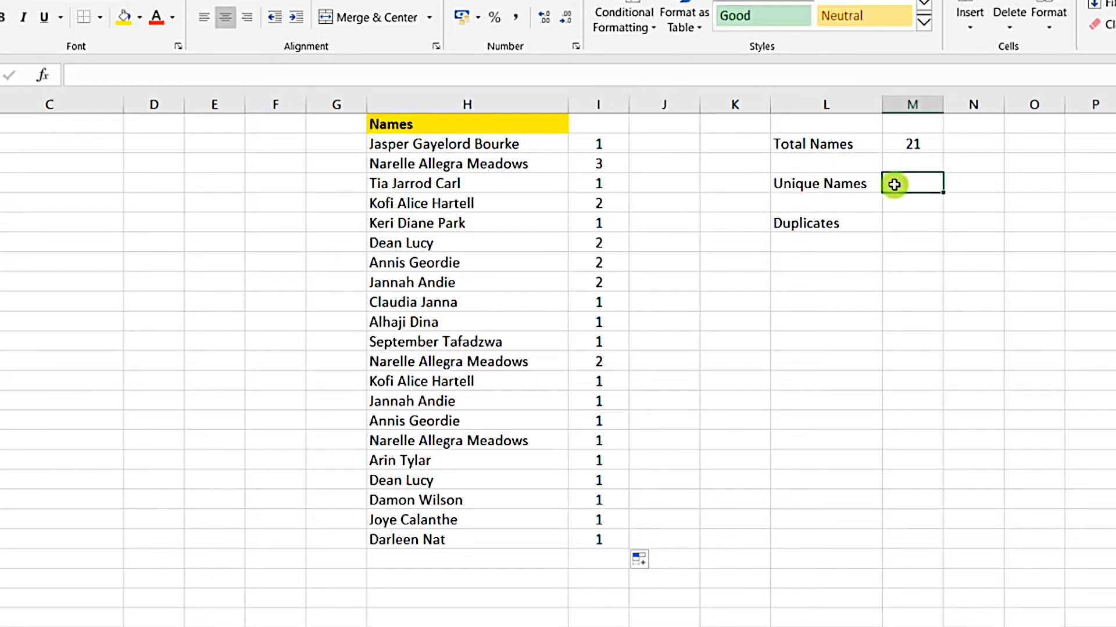
pyautogui.write('=sum')
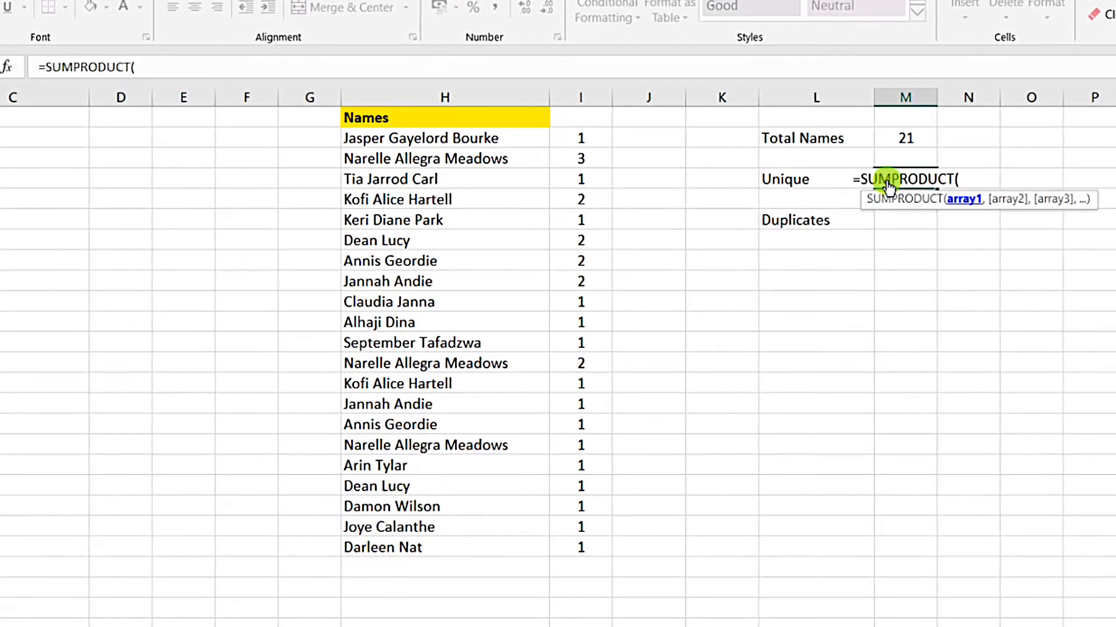
pyautogui.write('1/')
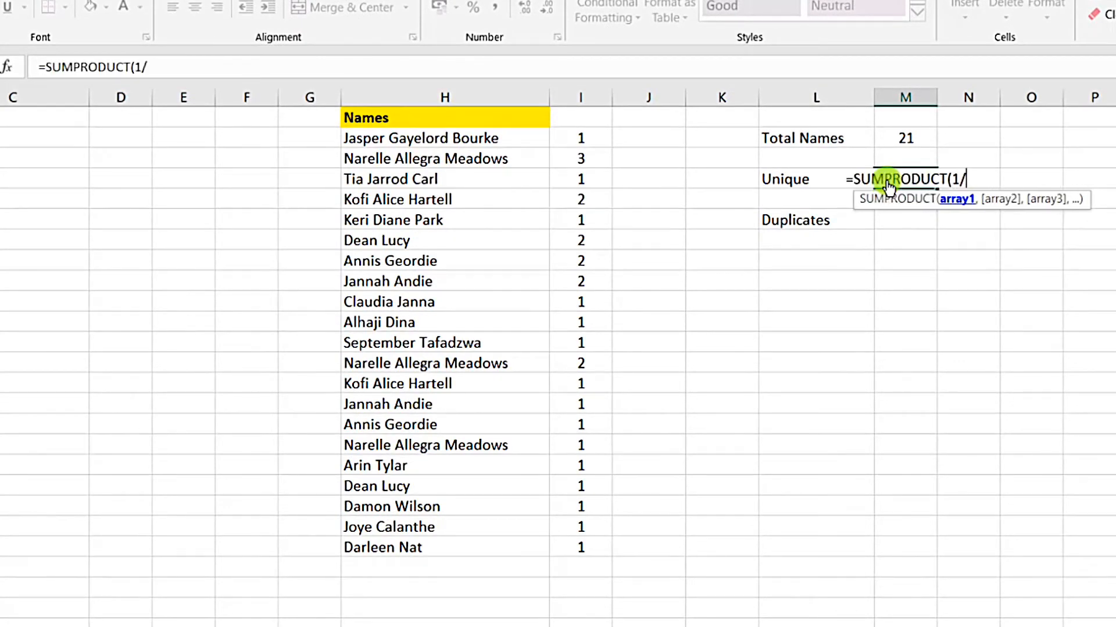
pyautogui.write('counf')
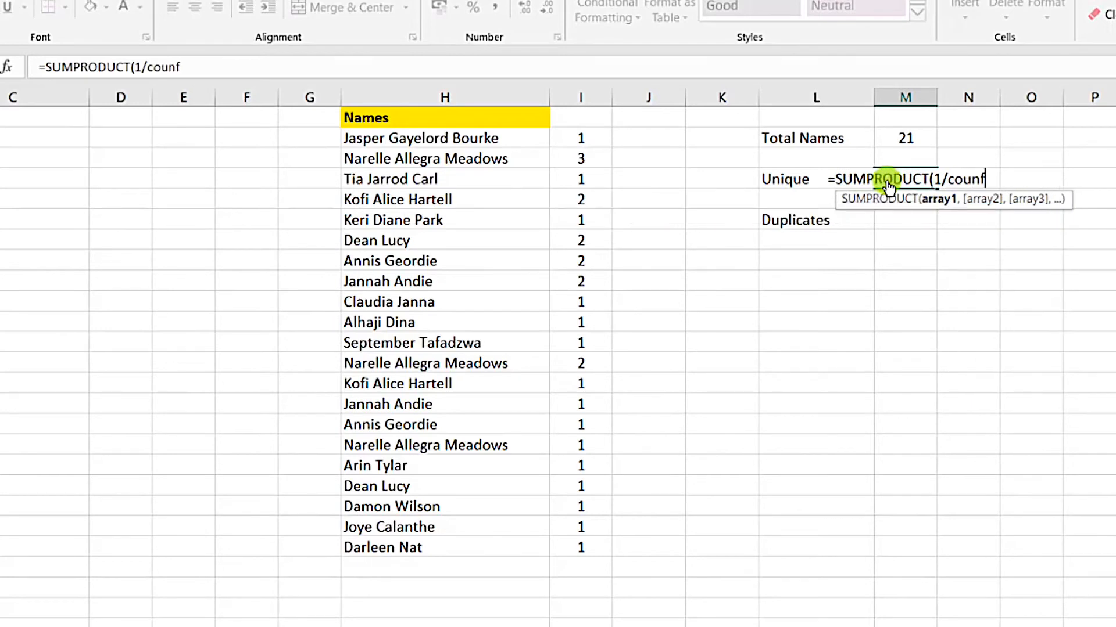
pyautogui.write('if(')
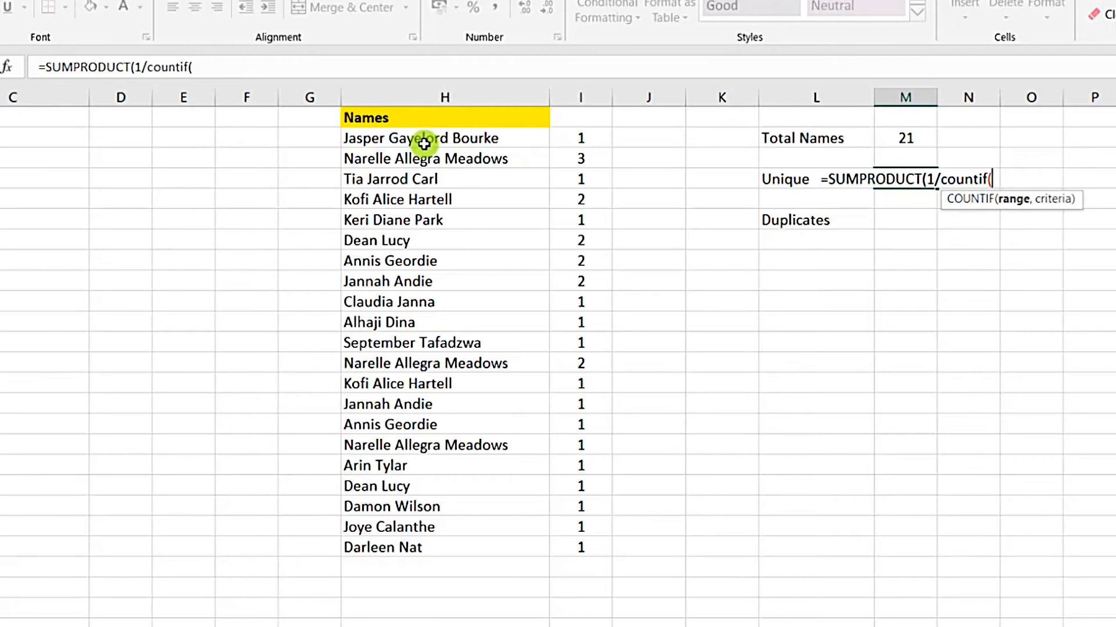
pyautogui.moveTo(423, 138); pyautogui.dragTo(423, 548)
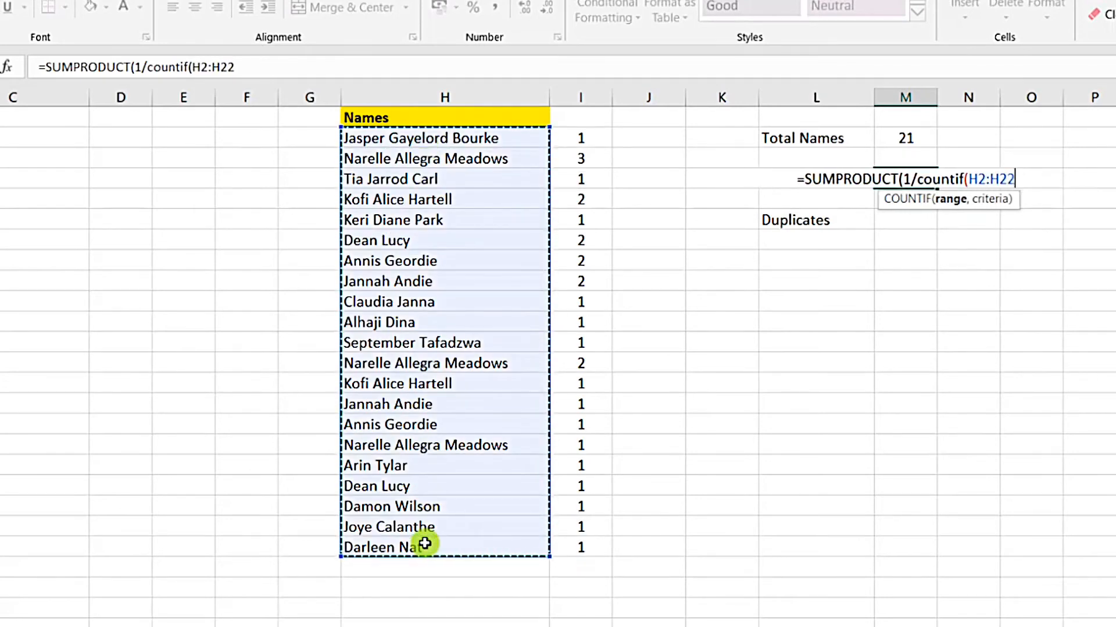
pyautogui.press('f4')
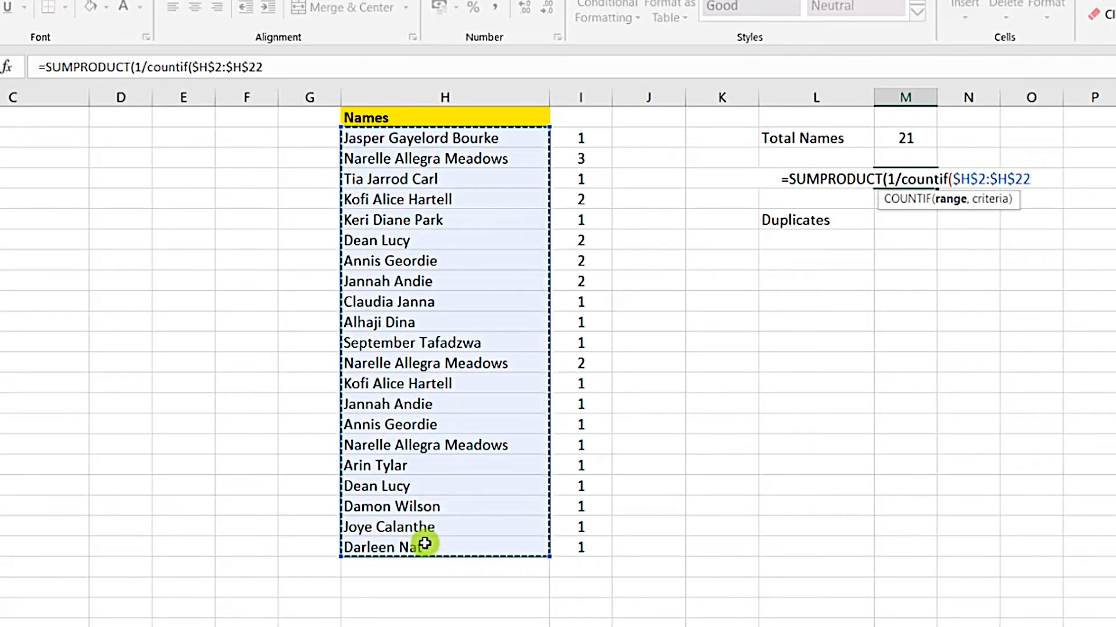
pyautogui.write(',')
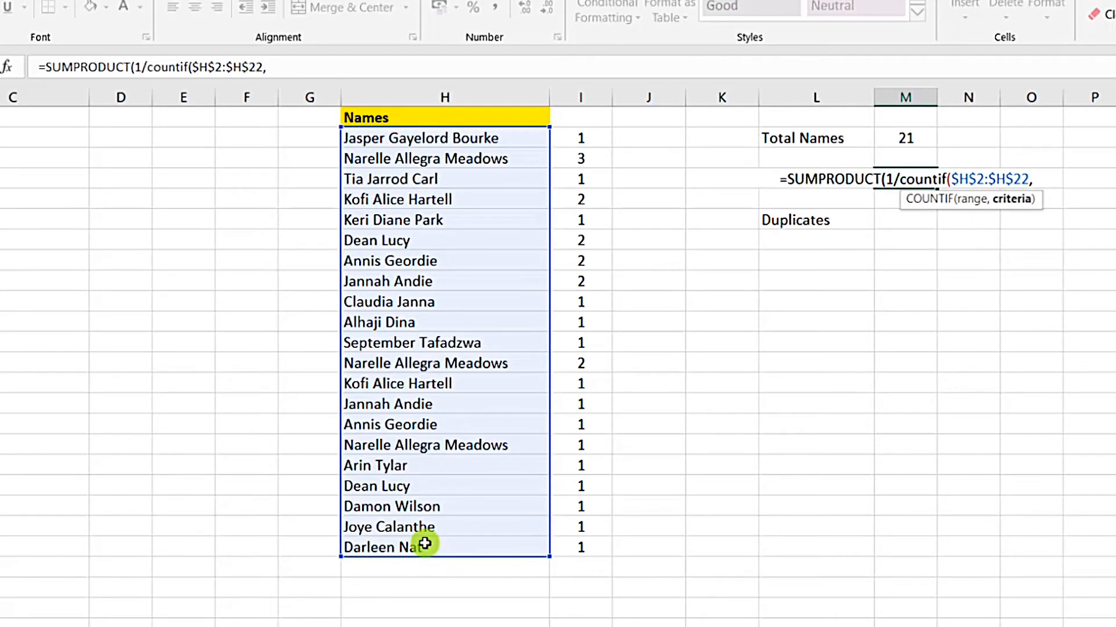
pyautogui.moveTo(458, 128)
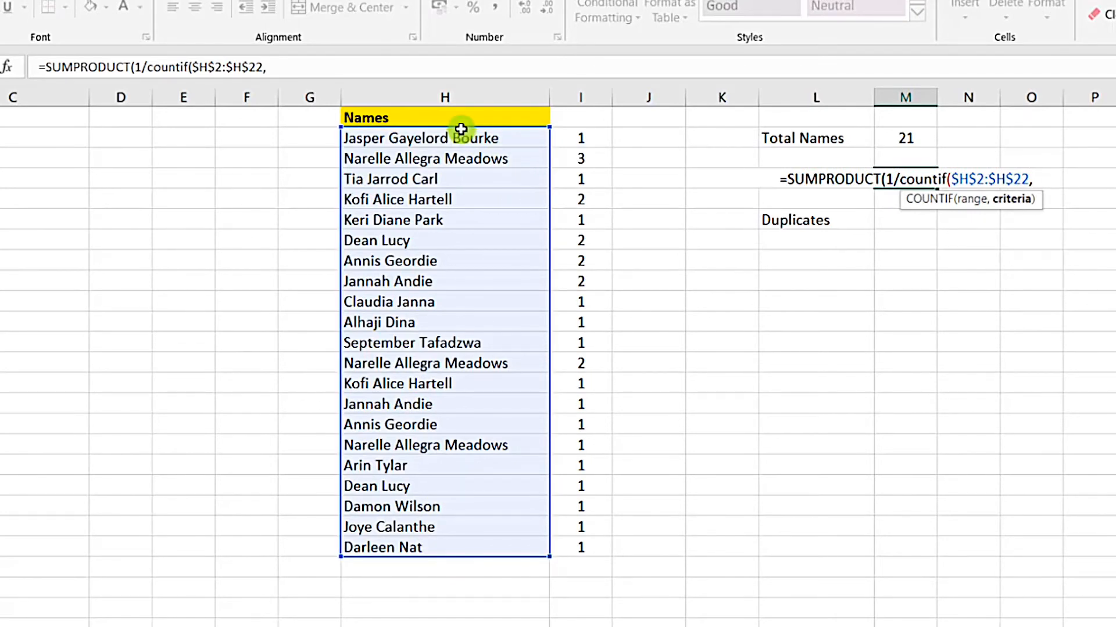
pyautogui.moveTo(445, 138); pyautogui.dragTo(445, 516)
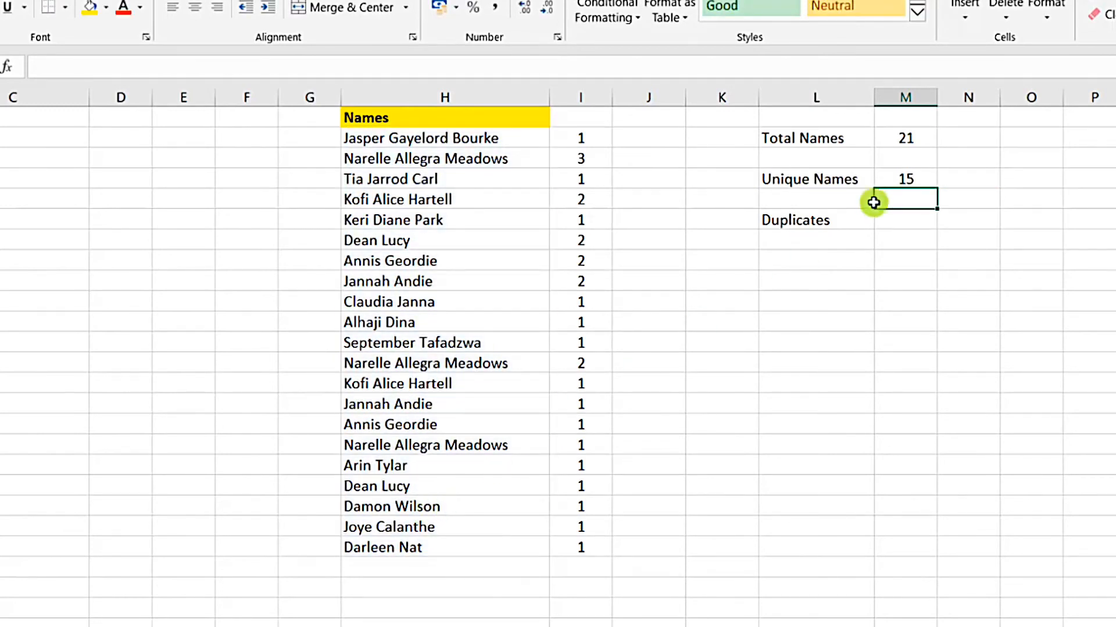
# - Enter =M2-M4 in M6 so Duplicates shows 6, then review its formula
pyautogui.click(904, 179)
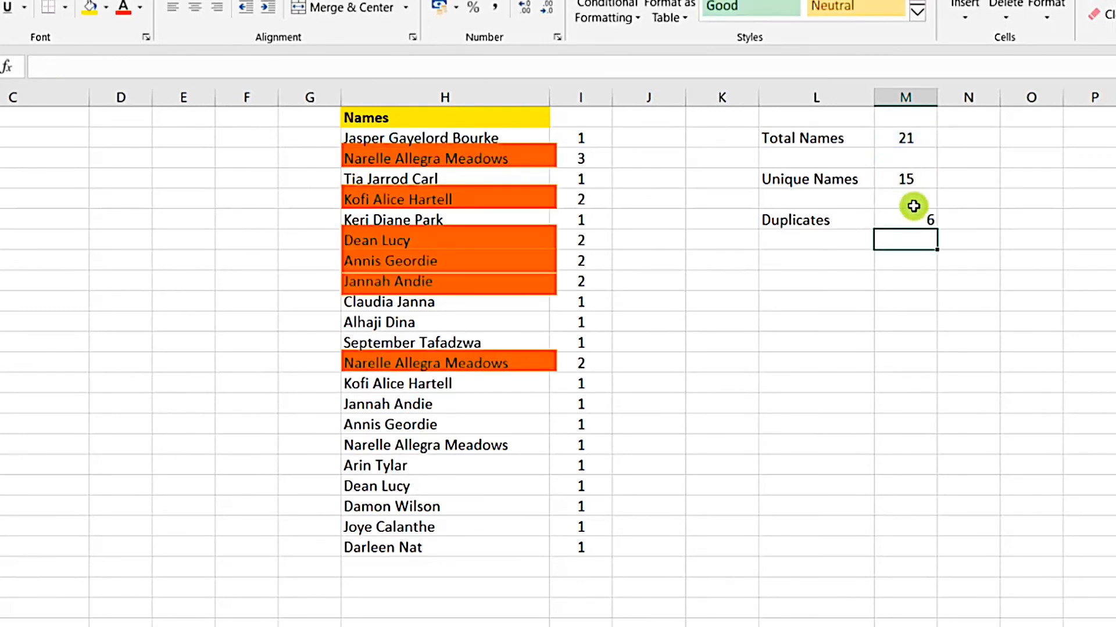
pyautogui.click(904, 219)
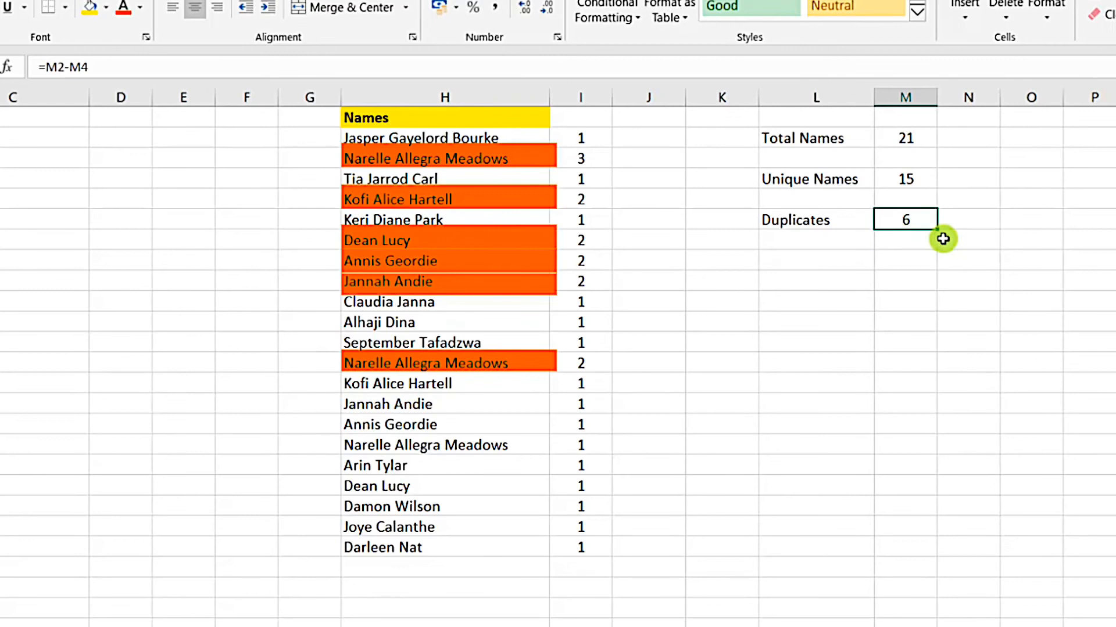
pyautogui.moveTo(867, 188)
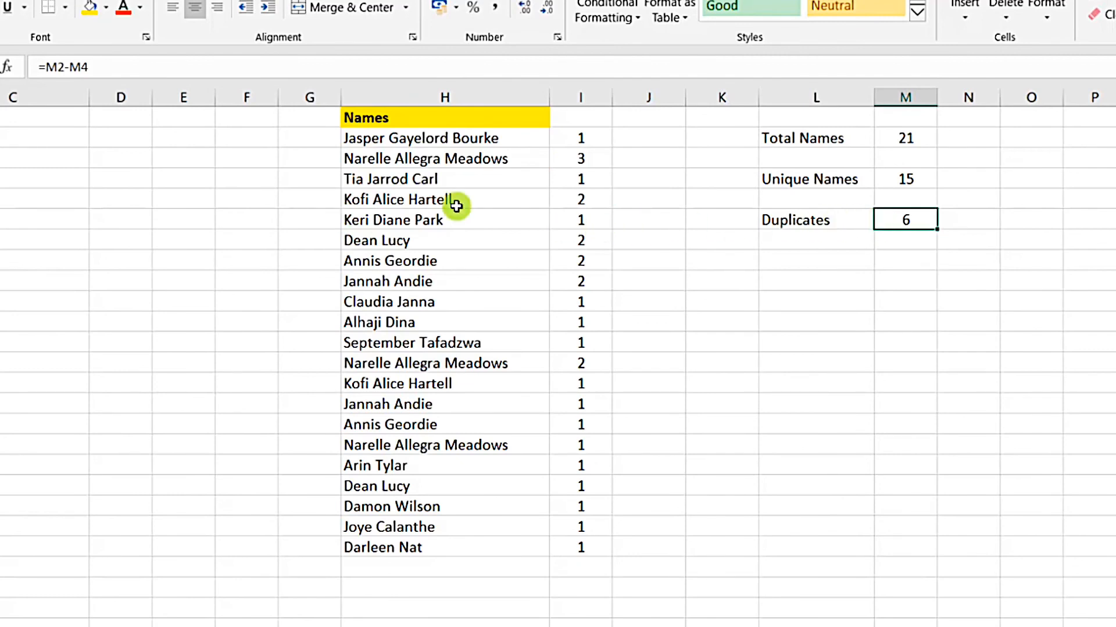
pyautogui.moveTo(748, 348)
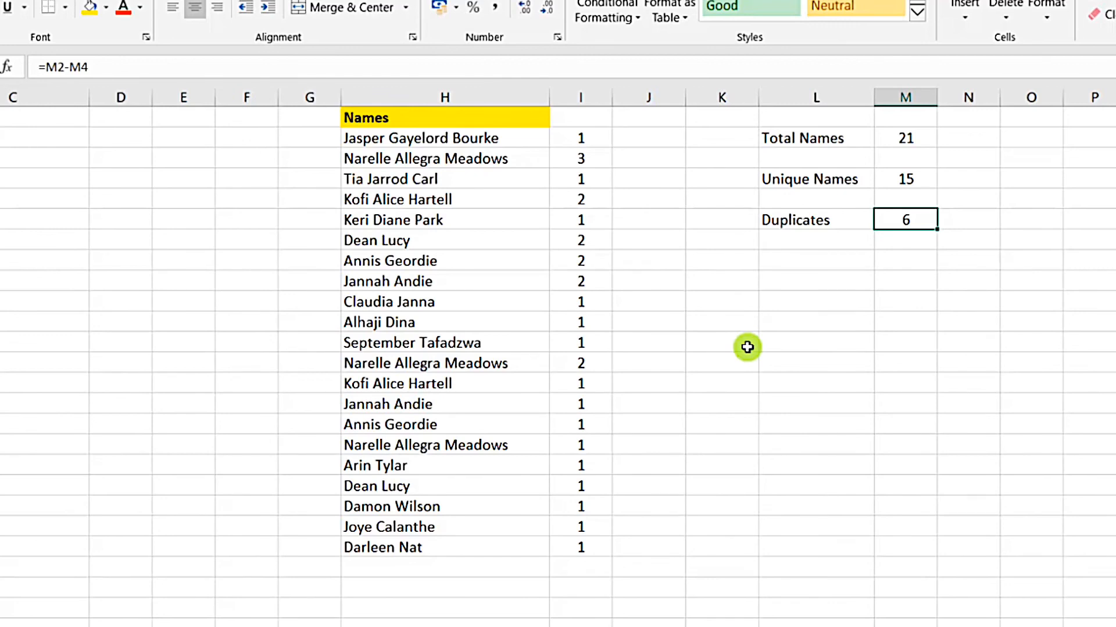
pyautogui.moveTo(496, 220)
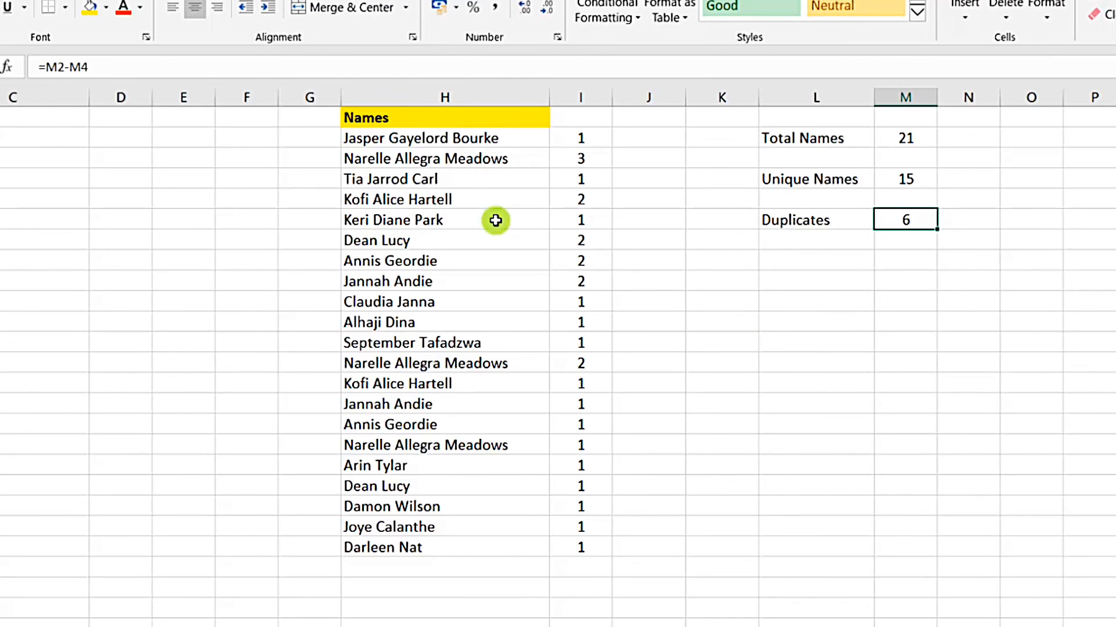
pyautogui.moveTo(508, 158)
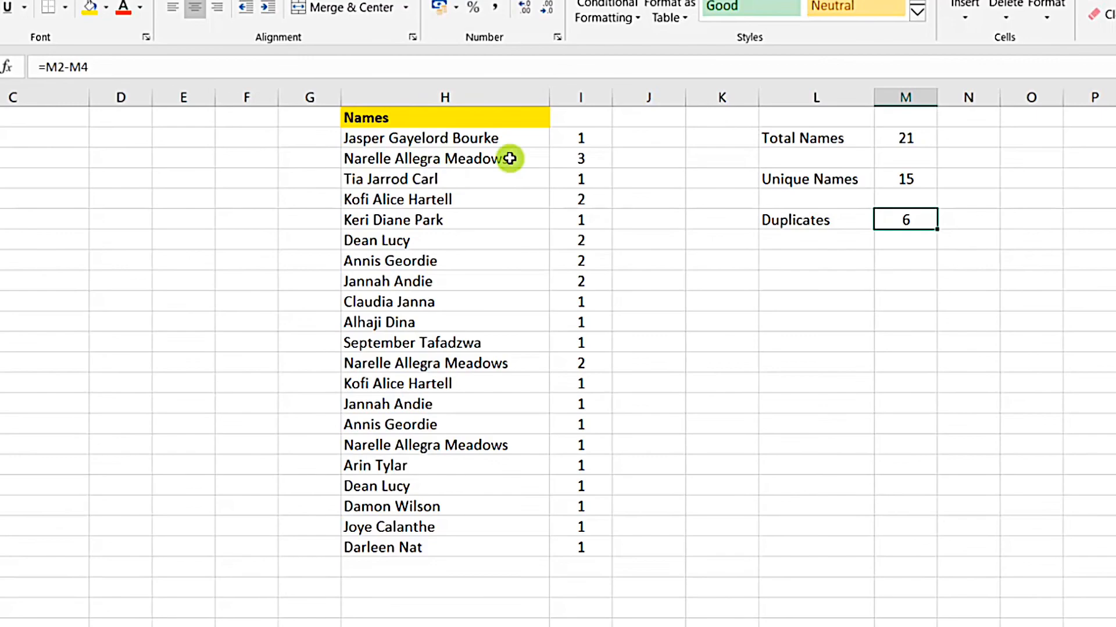